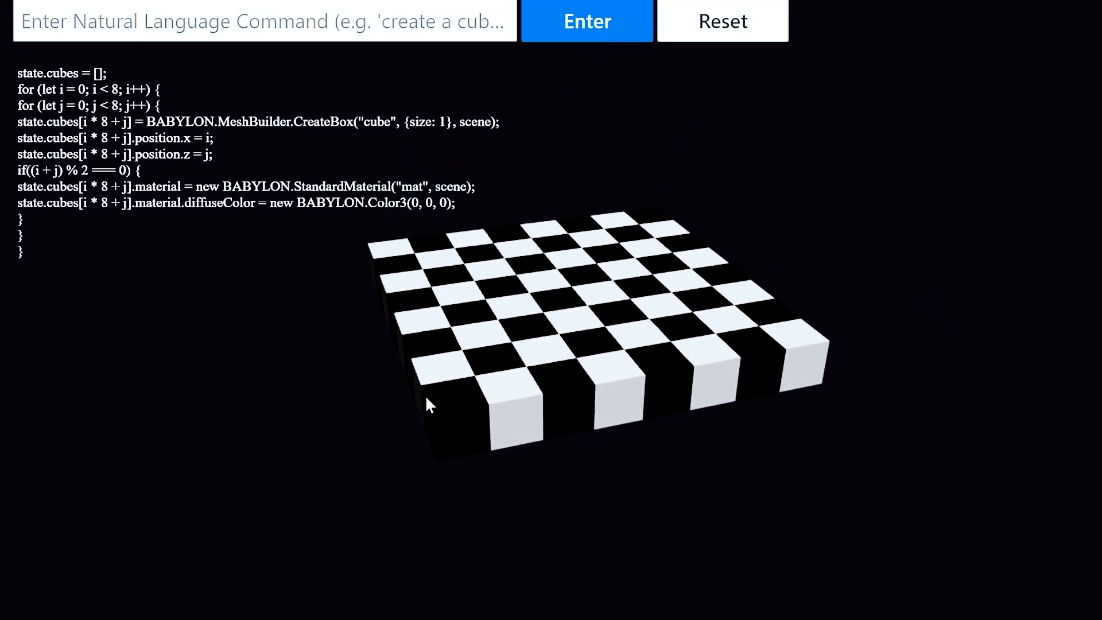
- Reset the scene to clear away the checkerboard of cubes
{"action": "left_click", "coordinate": [722, 20]}
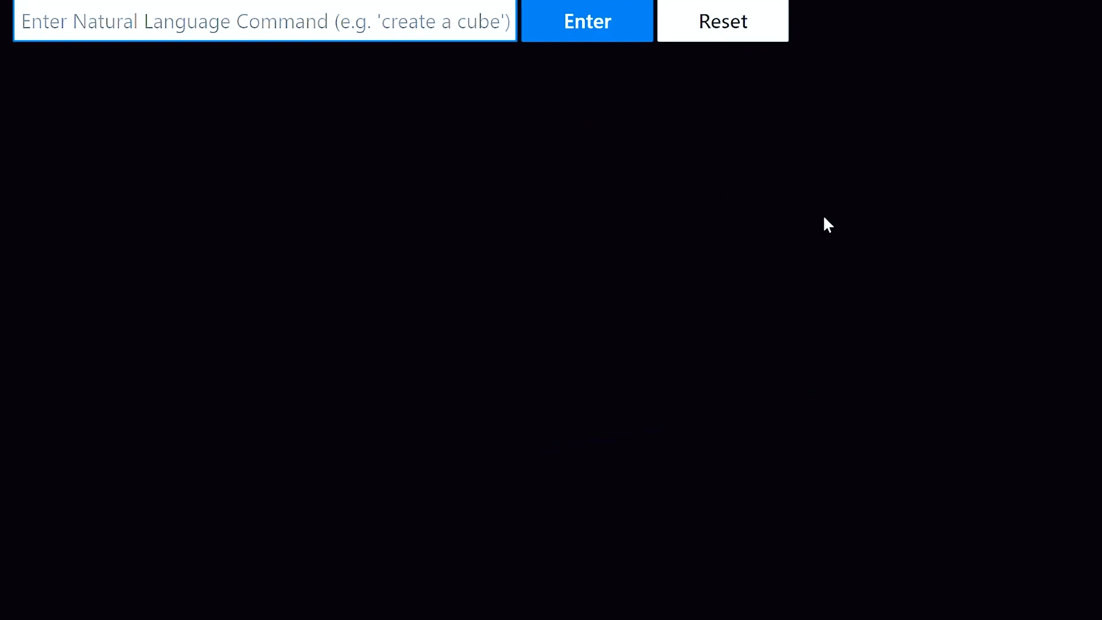
- Submit the command 'make the background black', generating black clear-colour code
{"action": "type", "text": "make the bakcgro"}
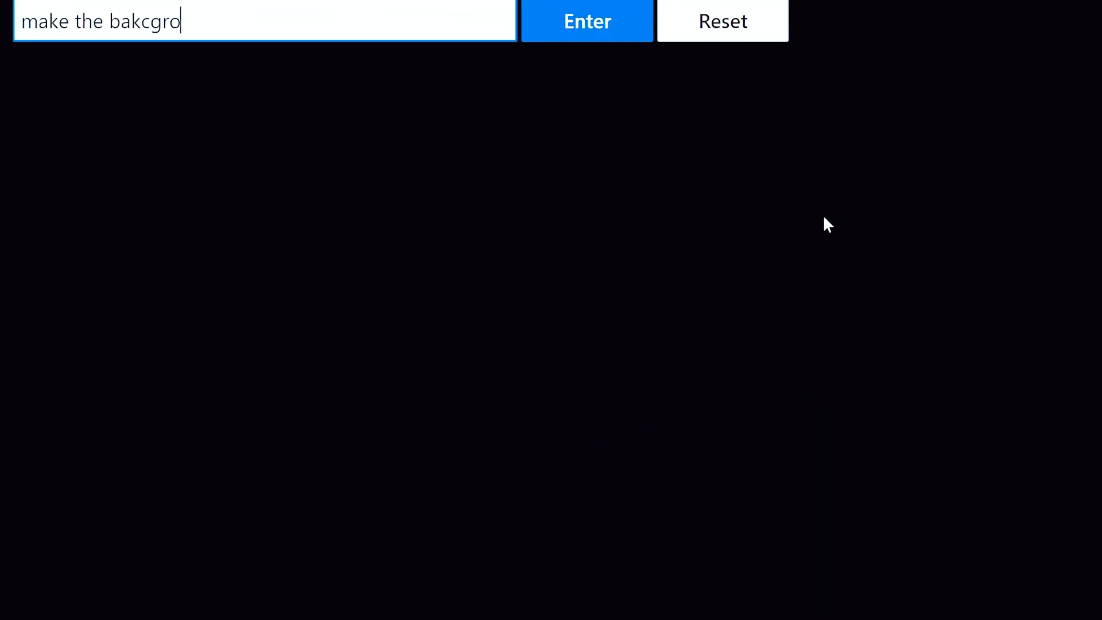
{"action": "type", "text": "backgrou"}
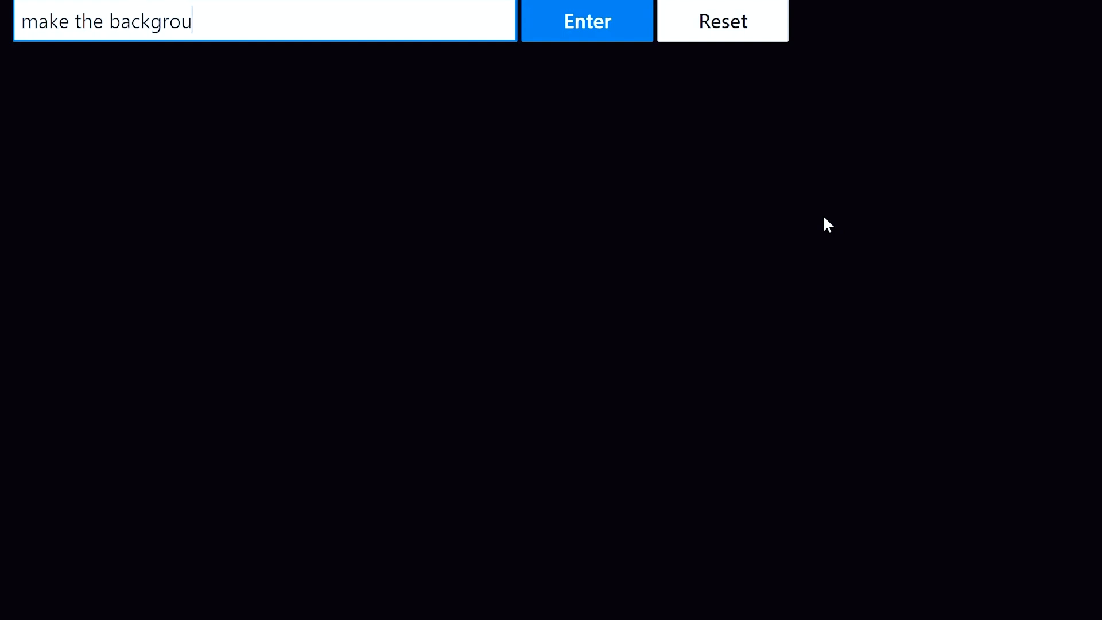
{"action": "type", "text": "dn black"}
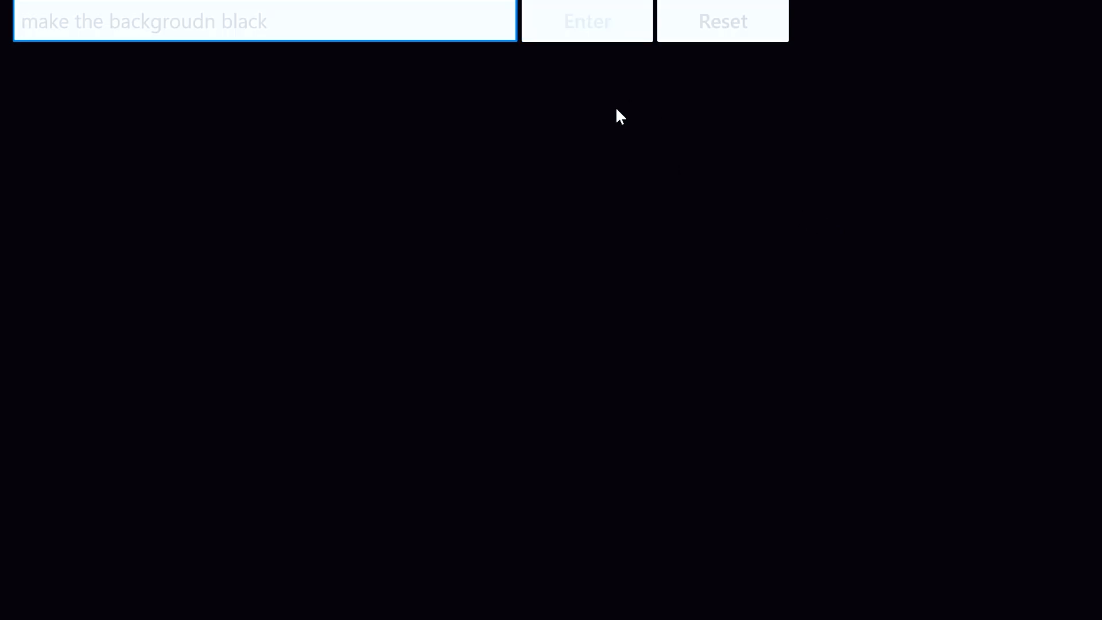
{"action": "left_click", "coordinate": [587, 20]}
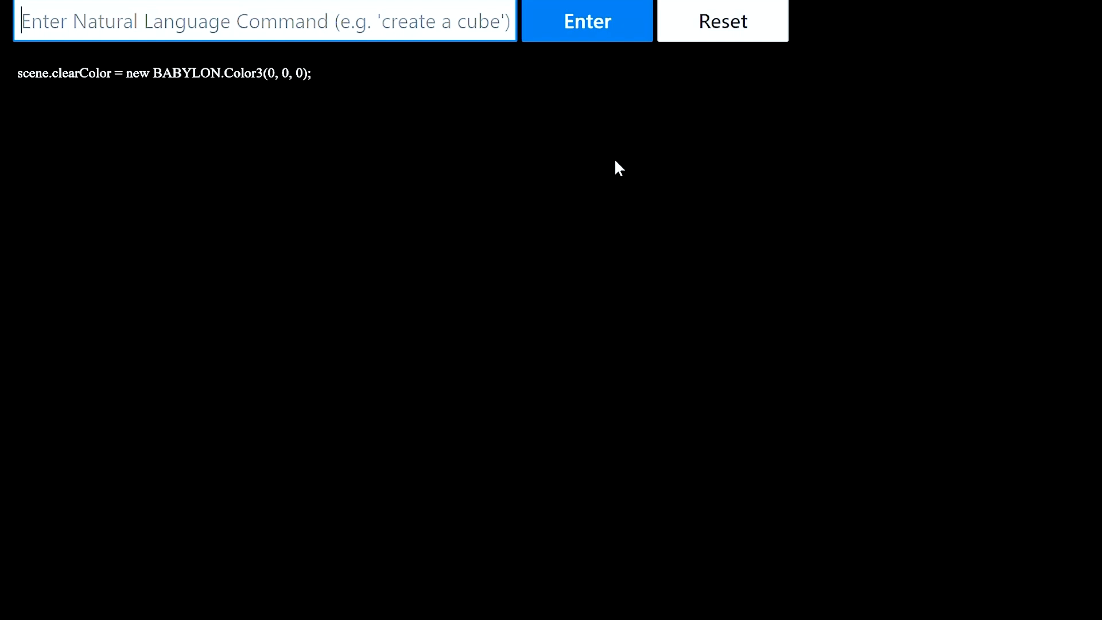
- Begin writing the command 'create a model of the s' toward a solar system model
{"action": "type", "text": "creater"}
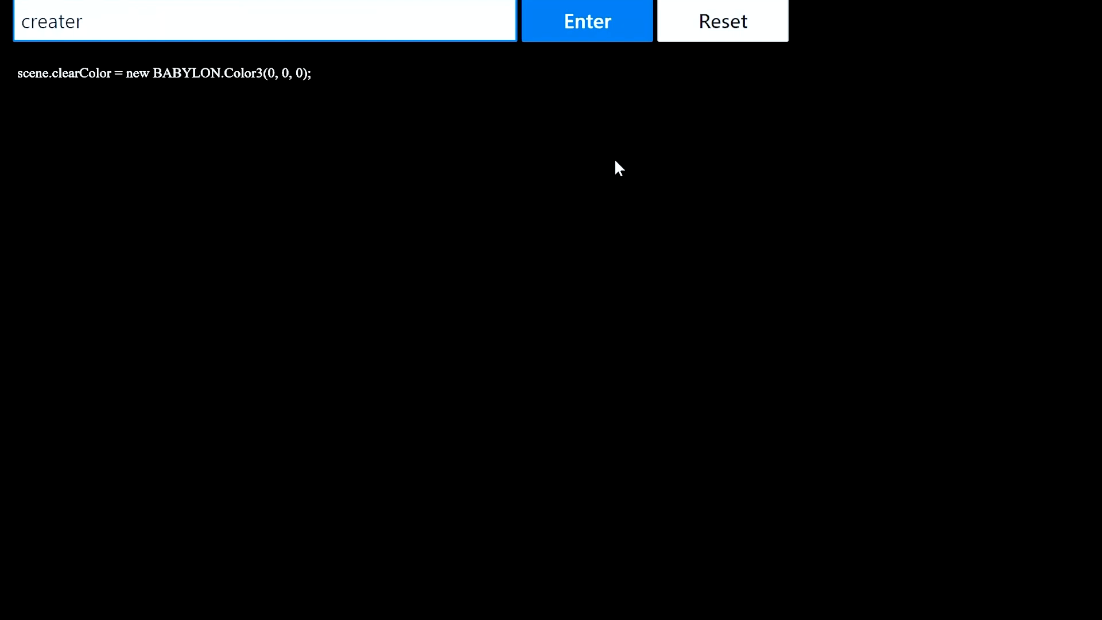
{"action": "type", "text": "create a model of the s"}
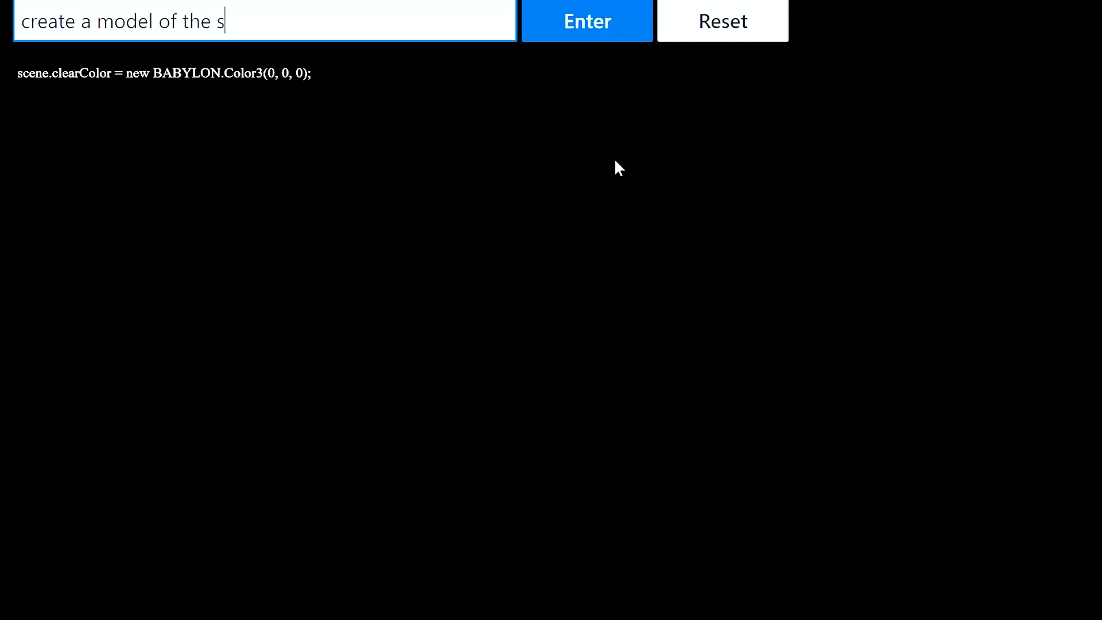